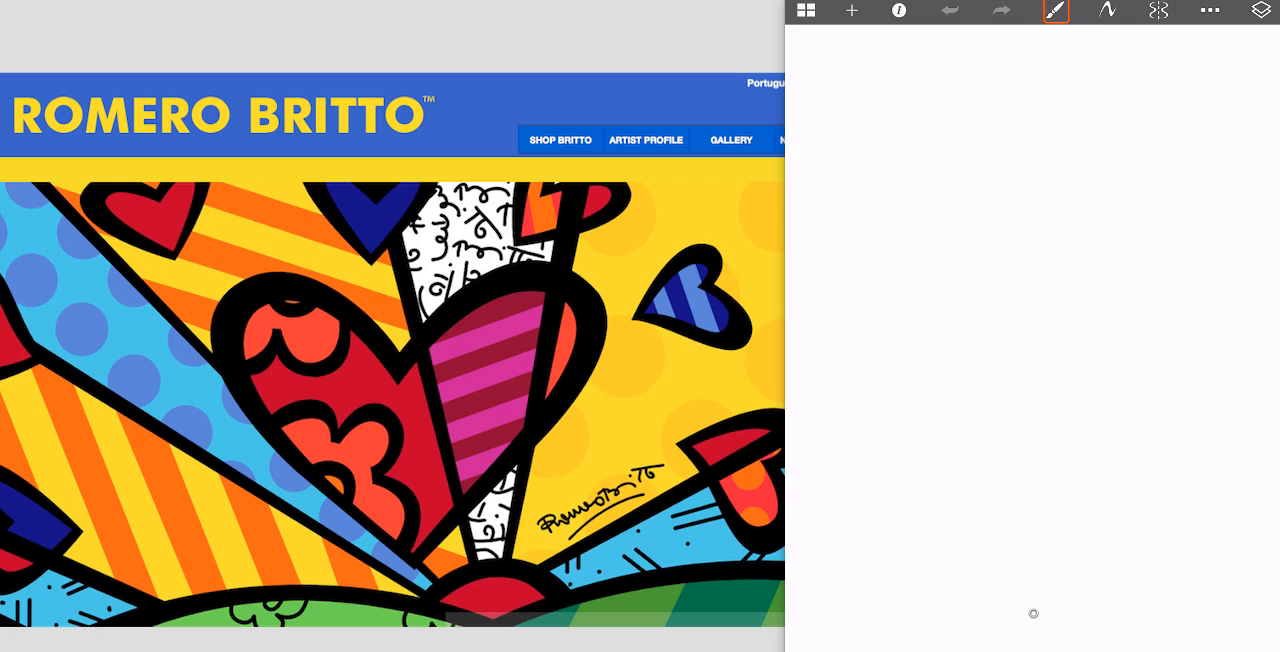
- Create a new blank portrait canvas beside the Romero Britto reference image
left_click(1055, 11)
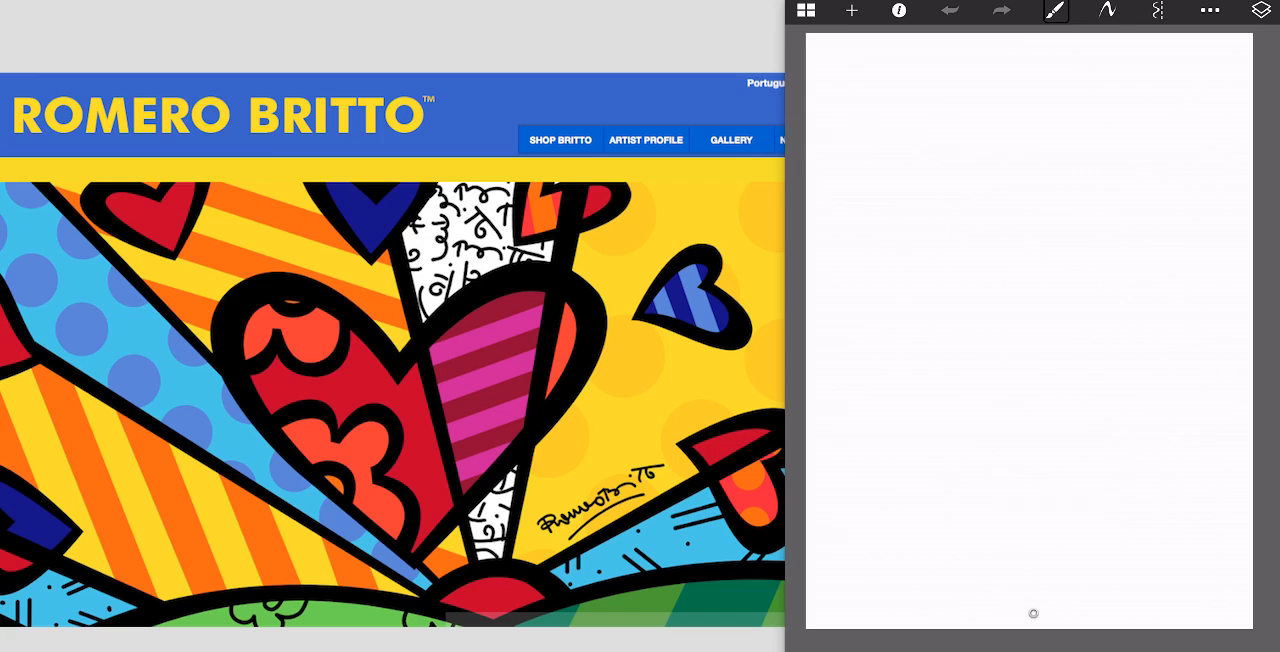
- Draw thick black curved hill outlines along the bottom of the canvas
left_click_drag(808, 533, 857, 515)
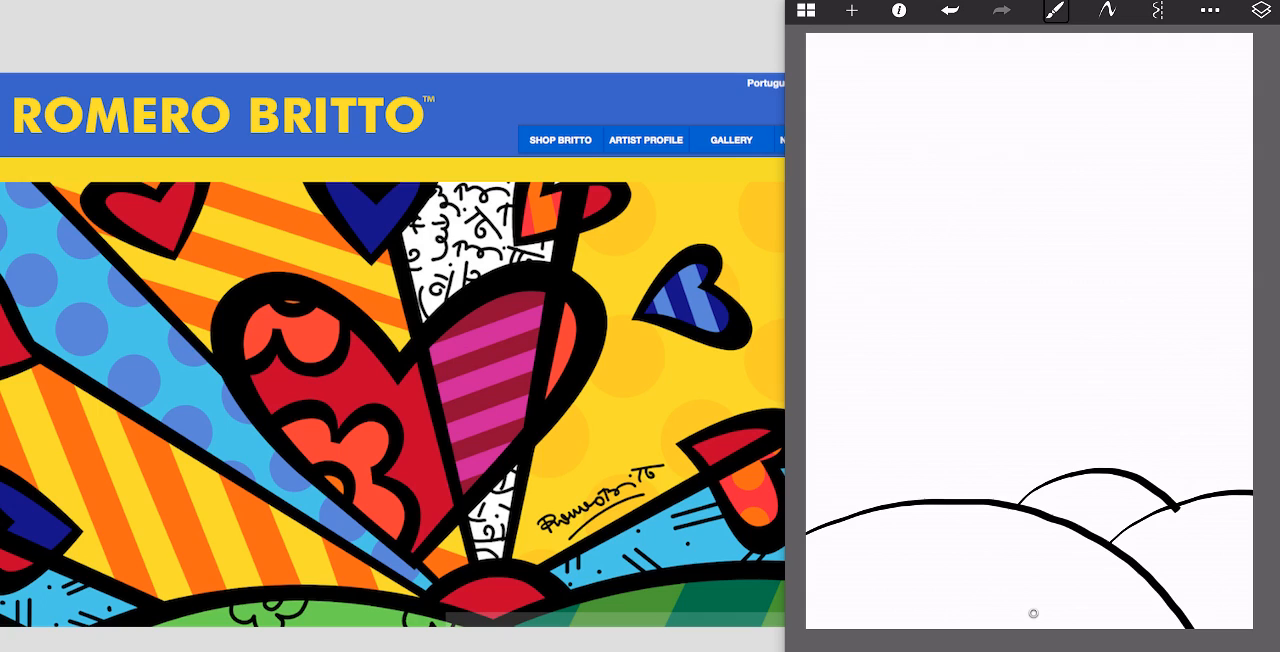
- Use the Line ruler to draw straight black sun rays fanning from the hills
left_click(1106, 11)
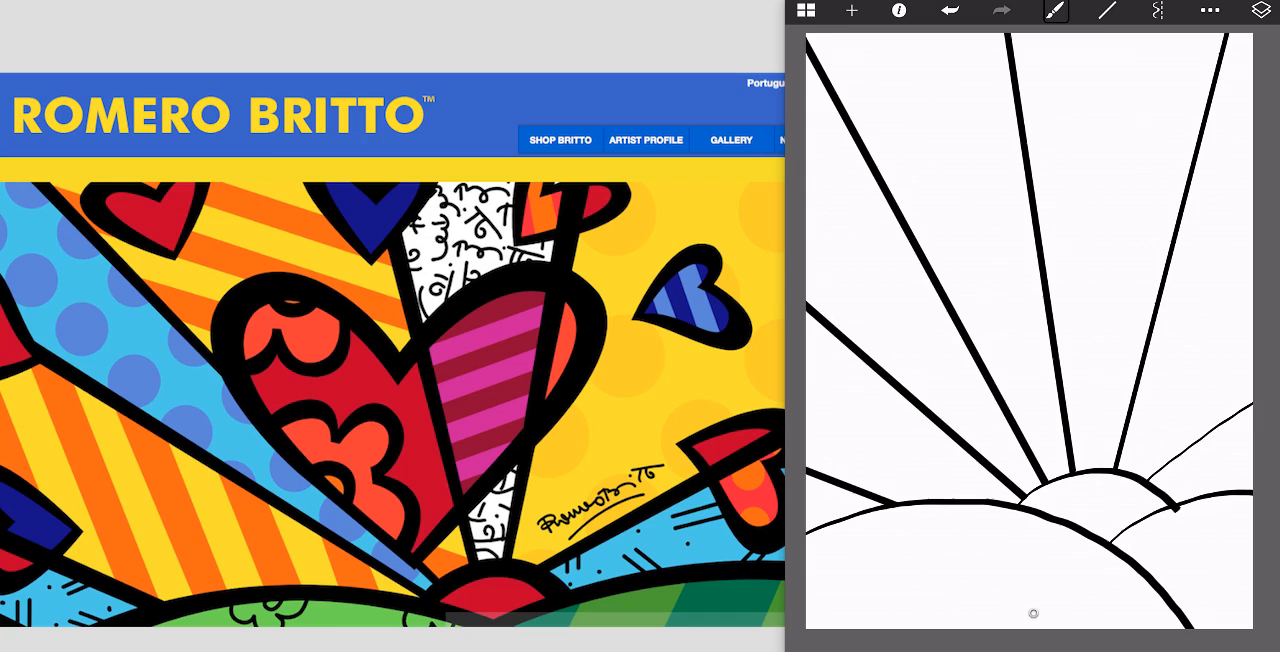
- Draw one large central heart and four small hearts among the rays freehand
left_click(1106, 11)
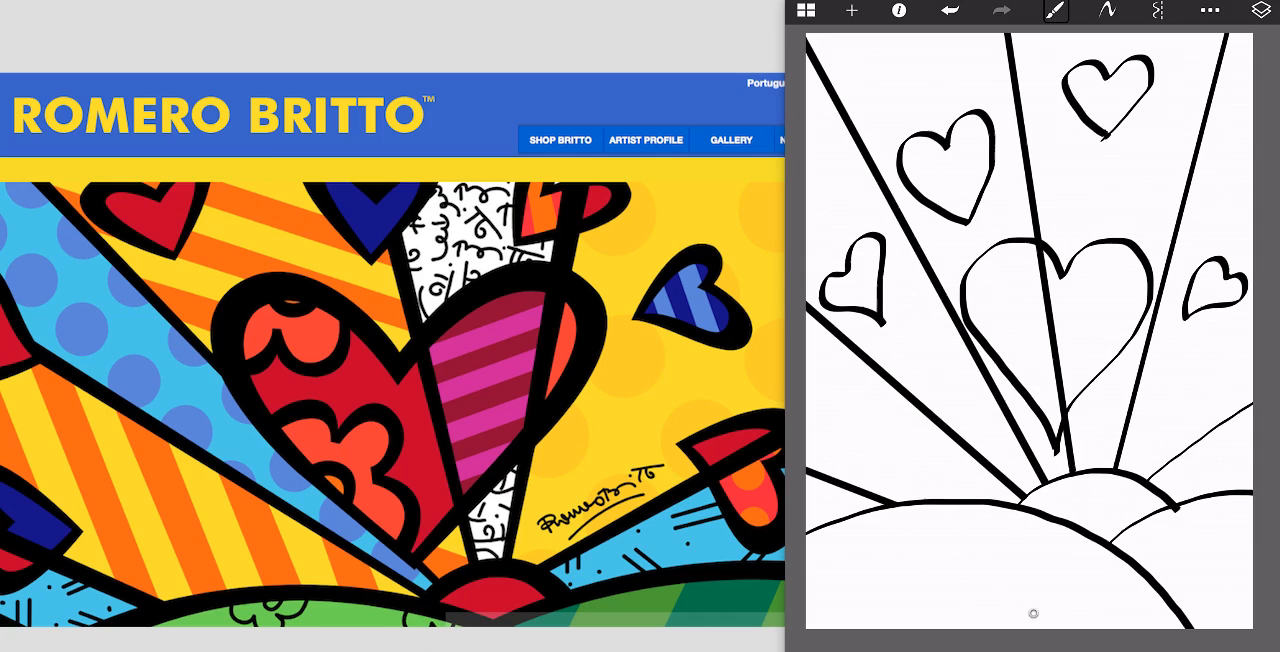
- Doodle petals inside the big heart, flowers on the front hill and dashes on the hills
left_click_drag(980, 255, 1020, 300)
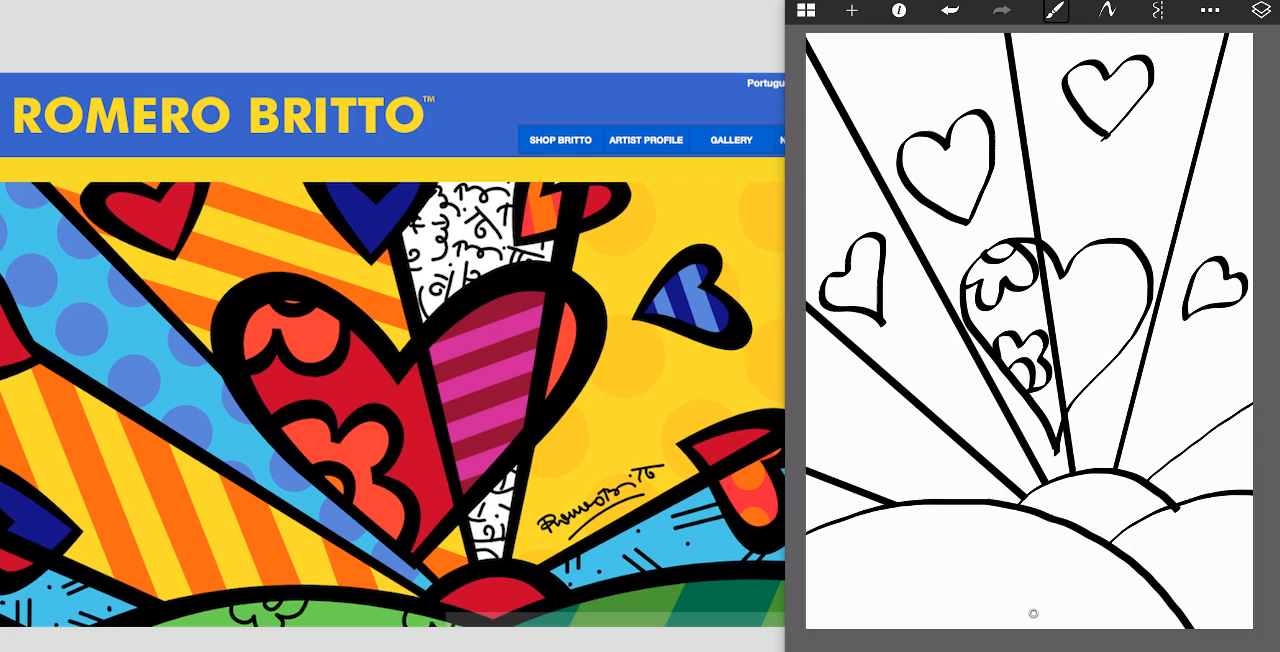
left_click(968, 547)
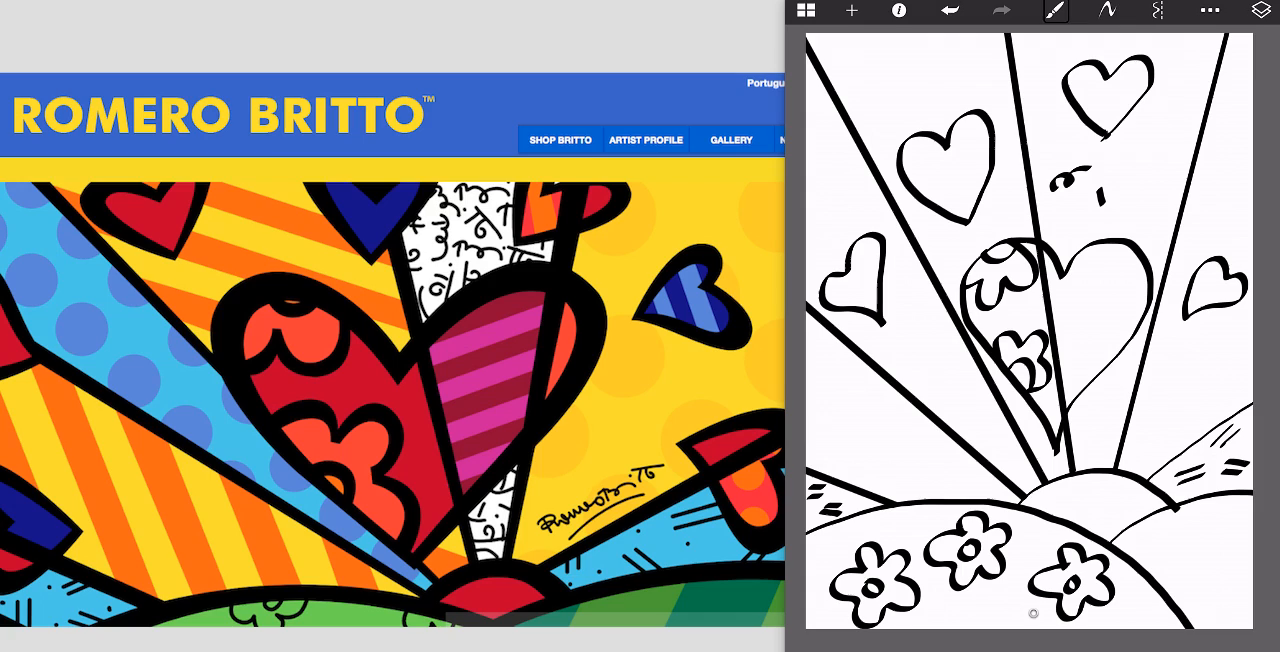
- Fill the top ray band around the small heart with swirl and squiggle doodles
left_click_drag(1085, 195, 1140, 180)
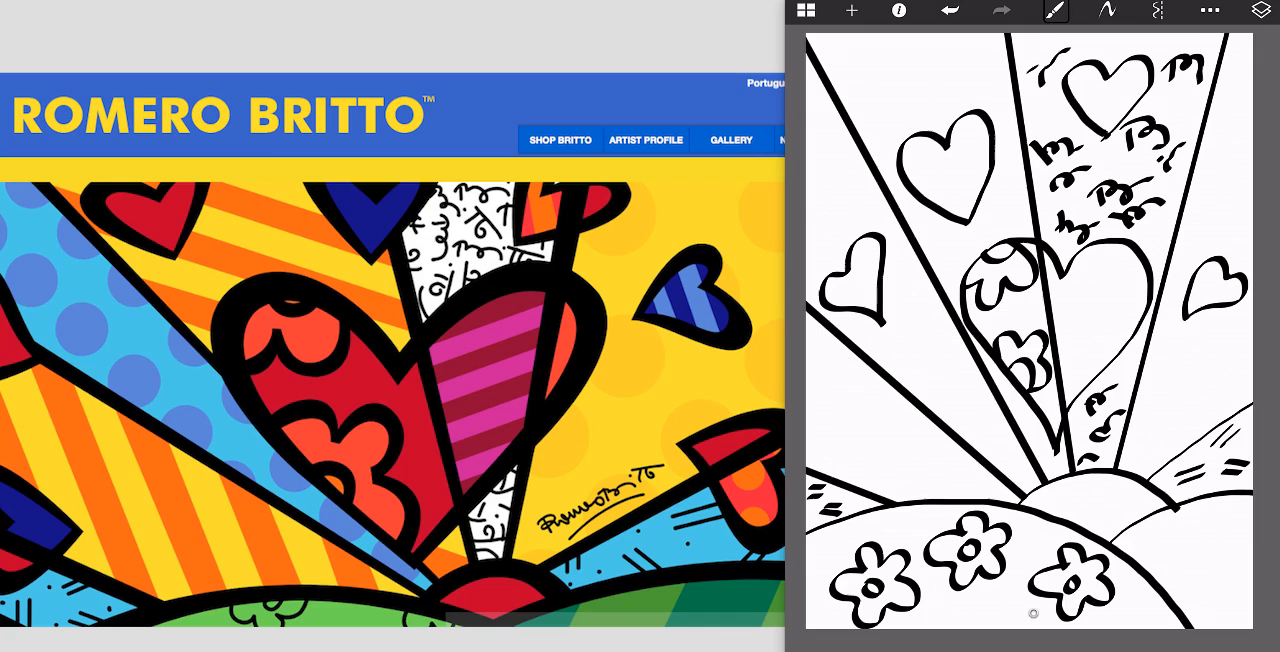
left_click(1054, 11)
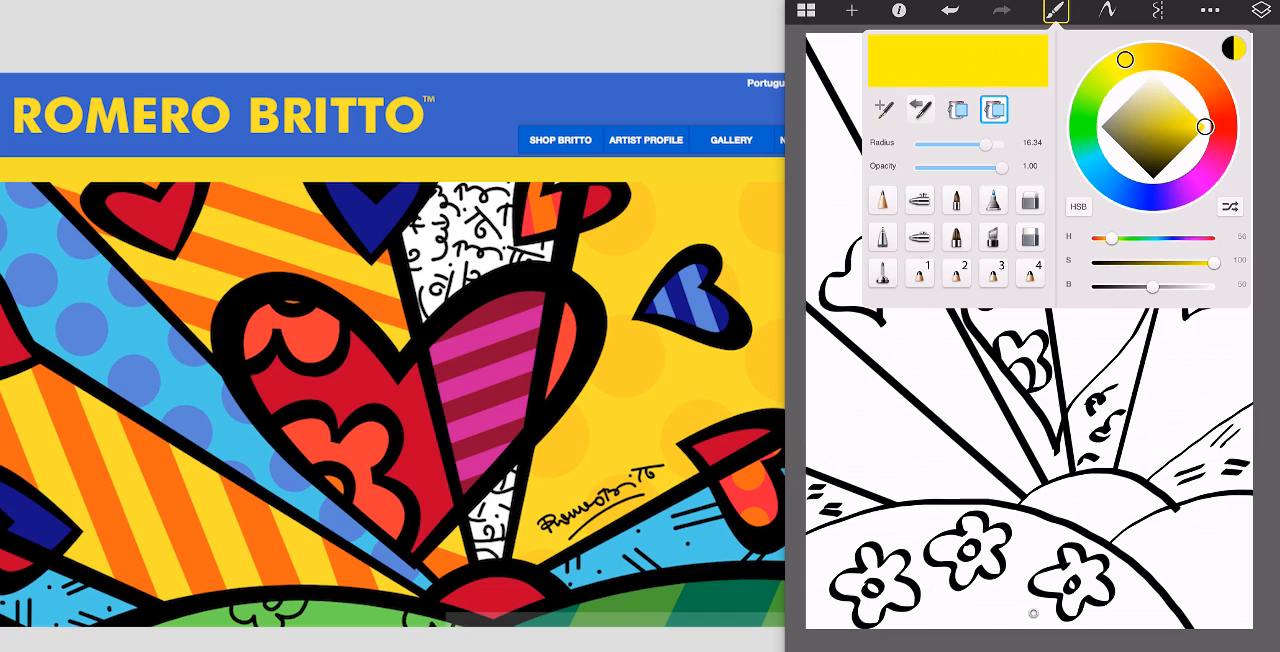
- Pick yellow on the colour wheel and flood-fill a region of the drawing
left_click(1034, 330)
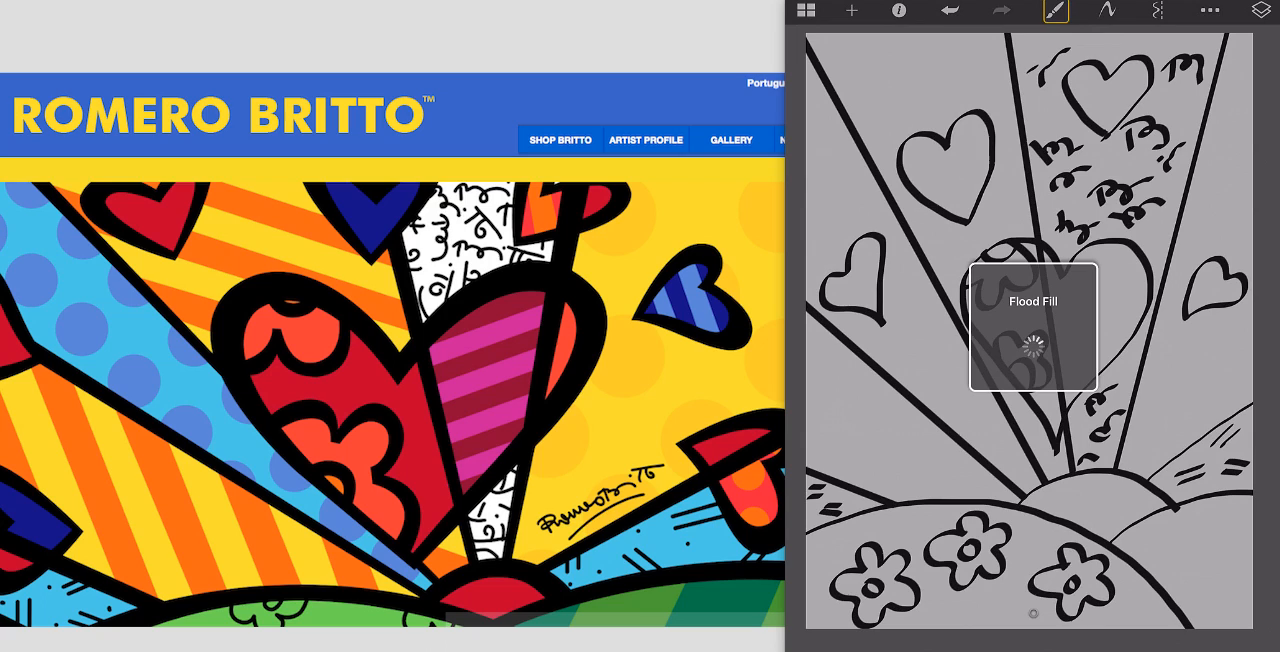
left_click(1033, 330)
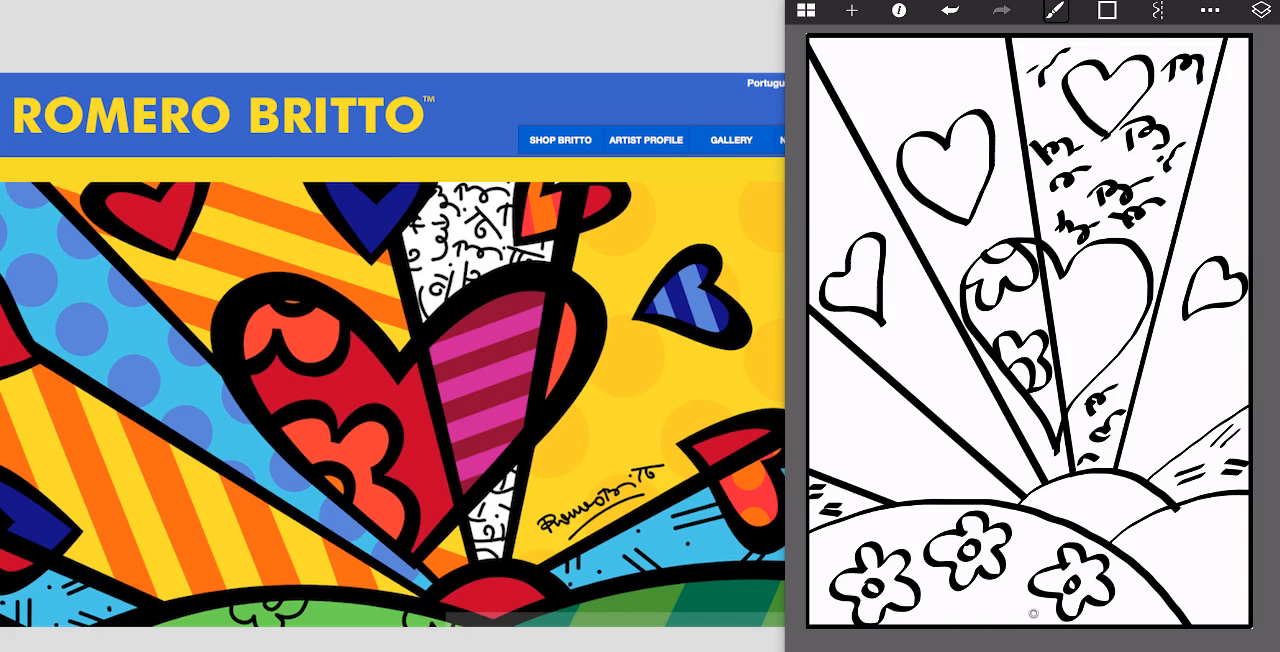
- Fill the alternating sun rays yellow and choose cyan as the next colour
left_click(1054, 11)
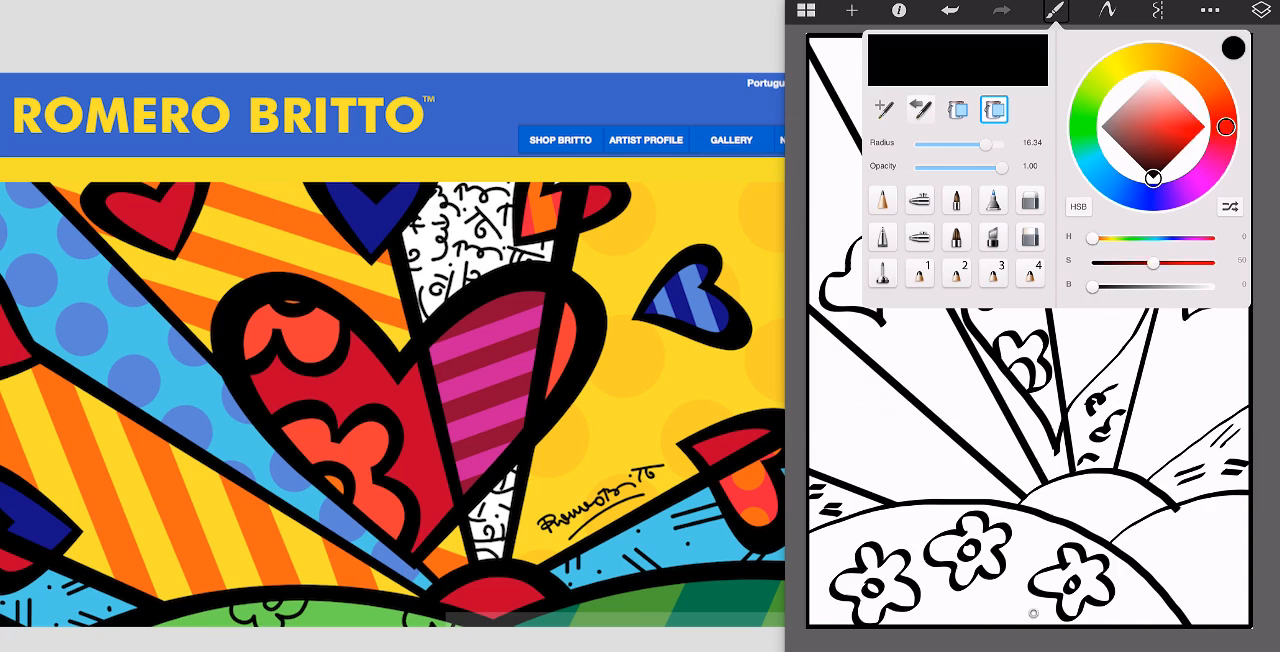
left_click(1054, 11)
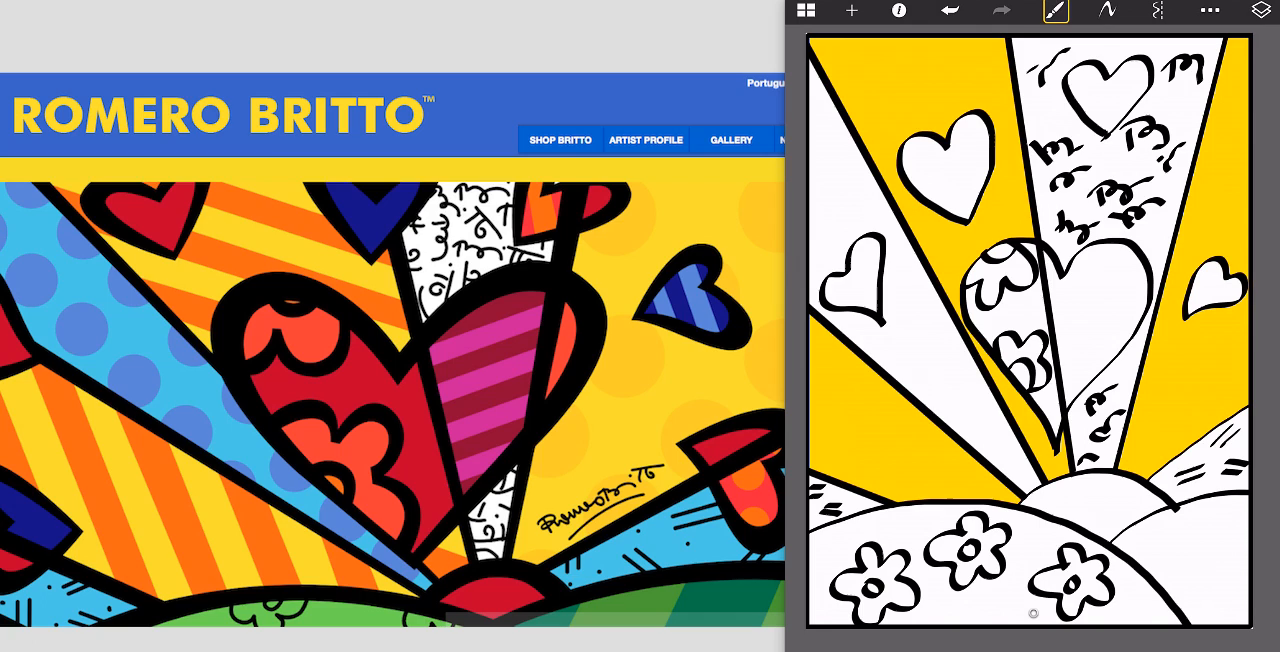
left_click(1055, 11)
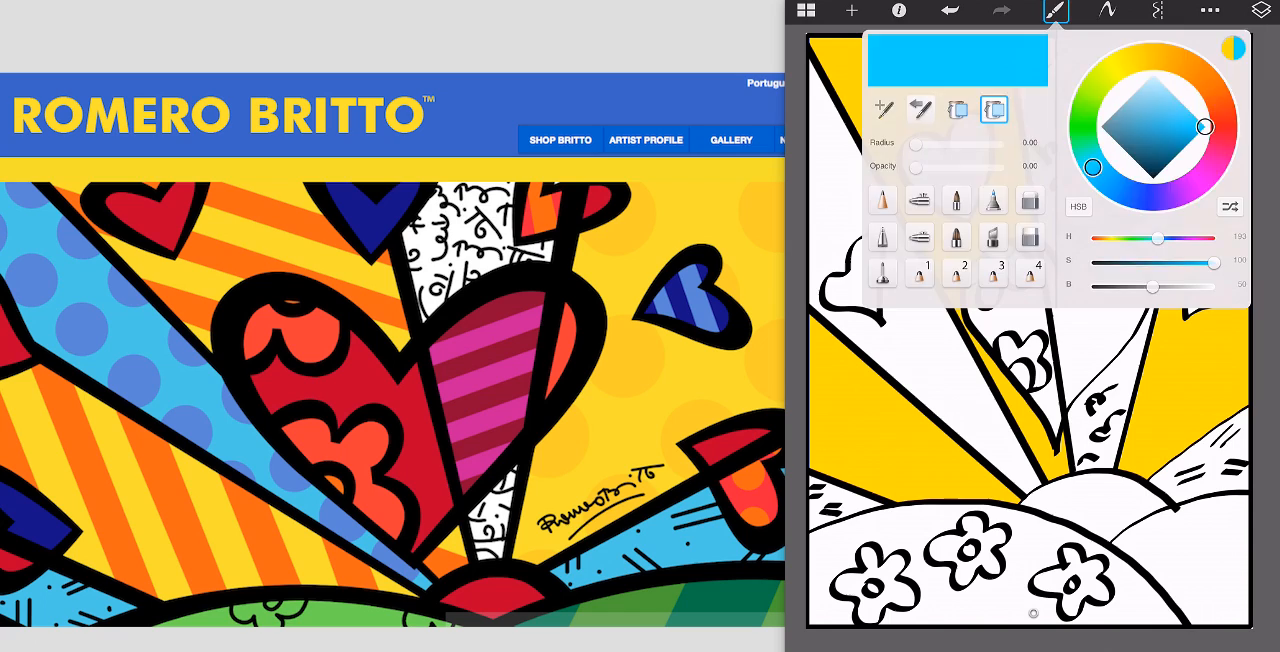
- Fill the far-left ray, small right heart and hill bands cyan, then select green
left_click(1055, 11)
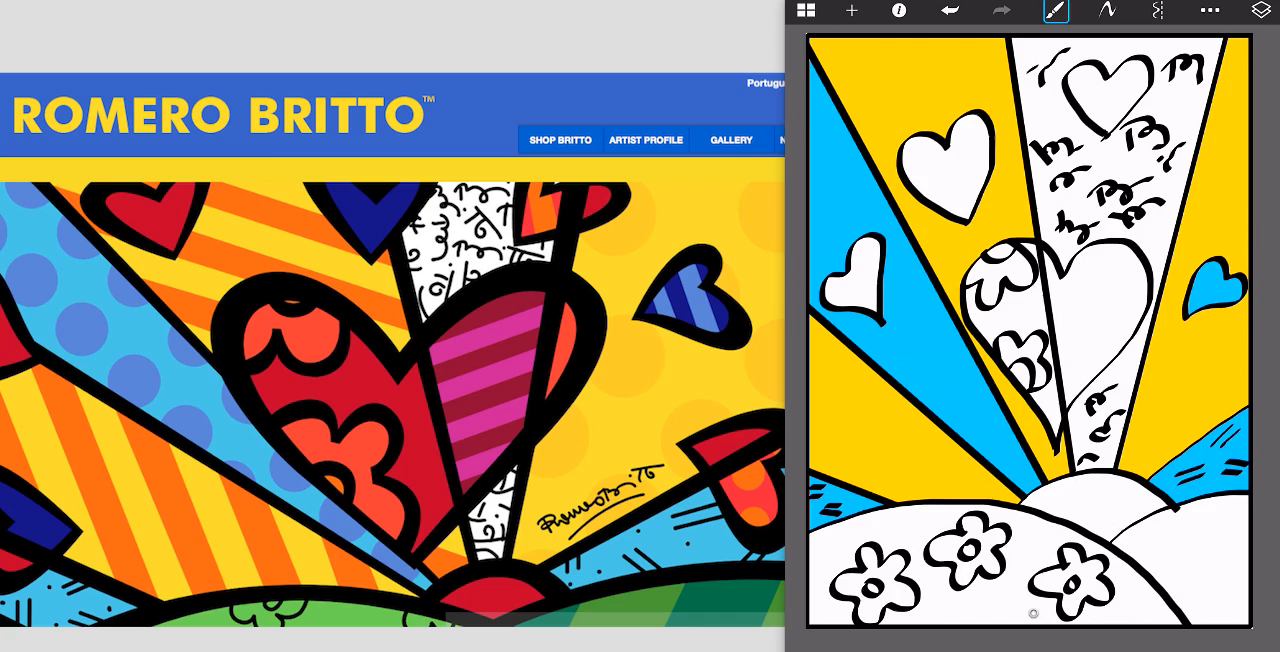
left_click(1054, 11)
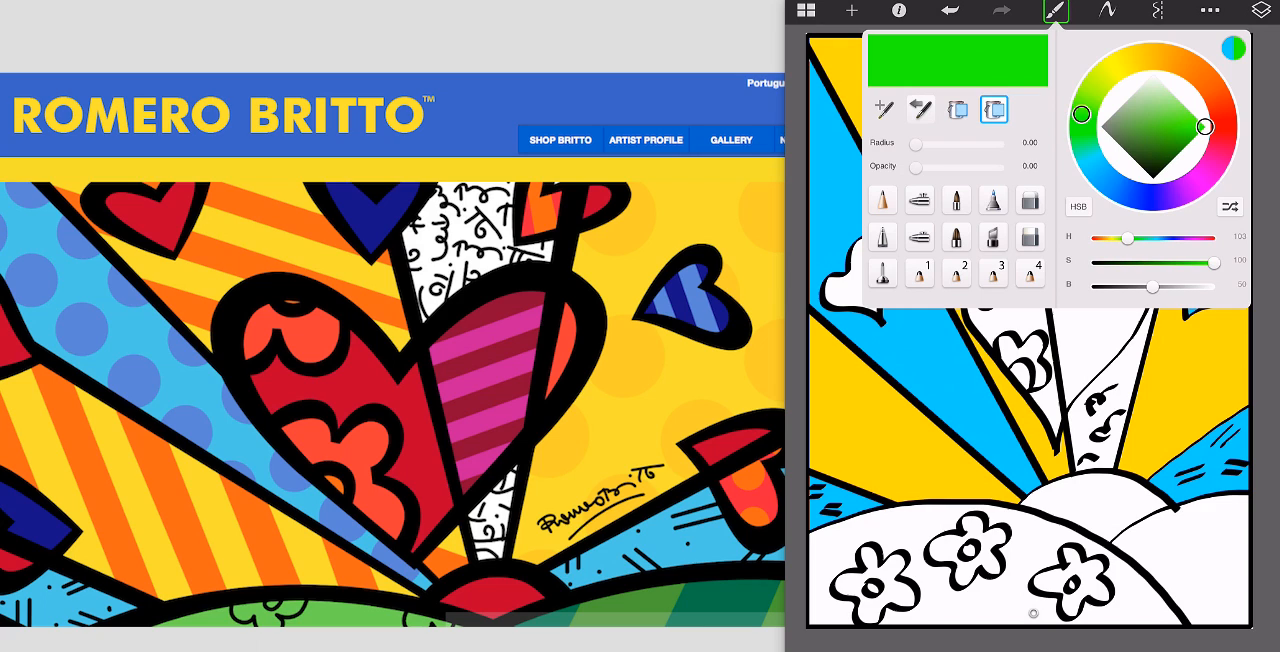
- Fill the hills green and the upper-left heart deep blue
left_click(1055, 11)
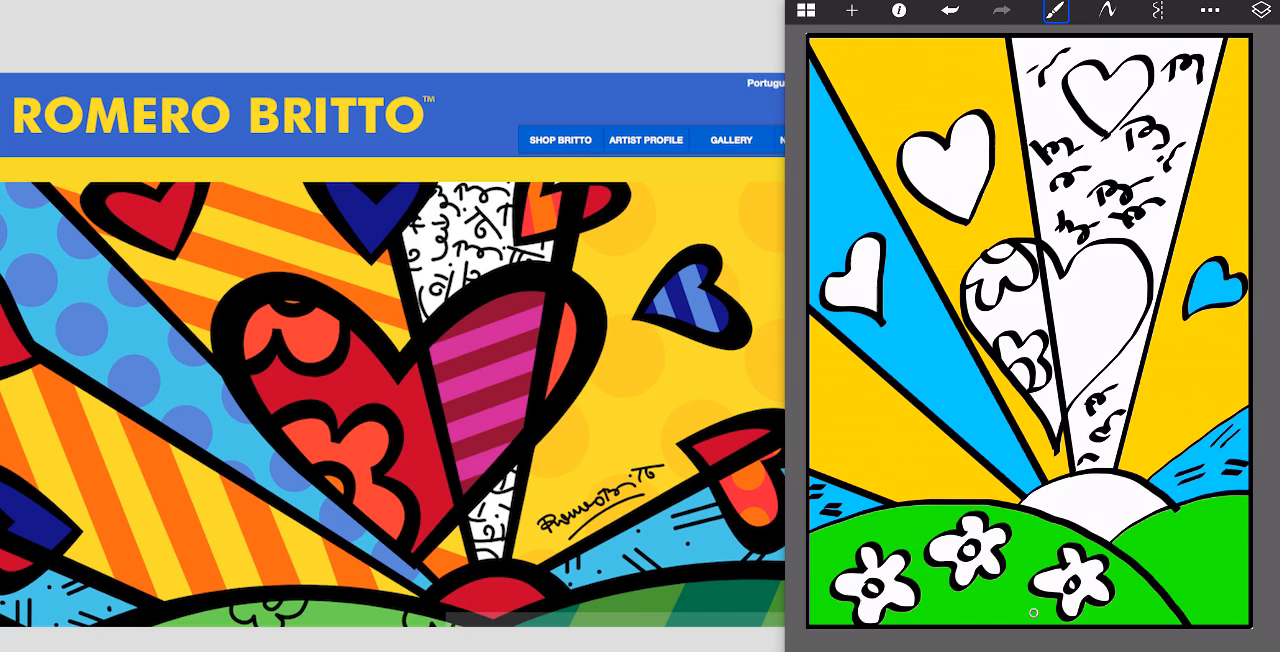
left_click(945, 160)
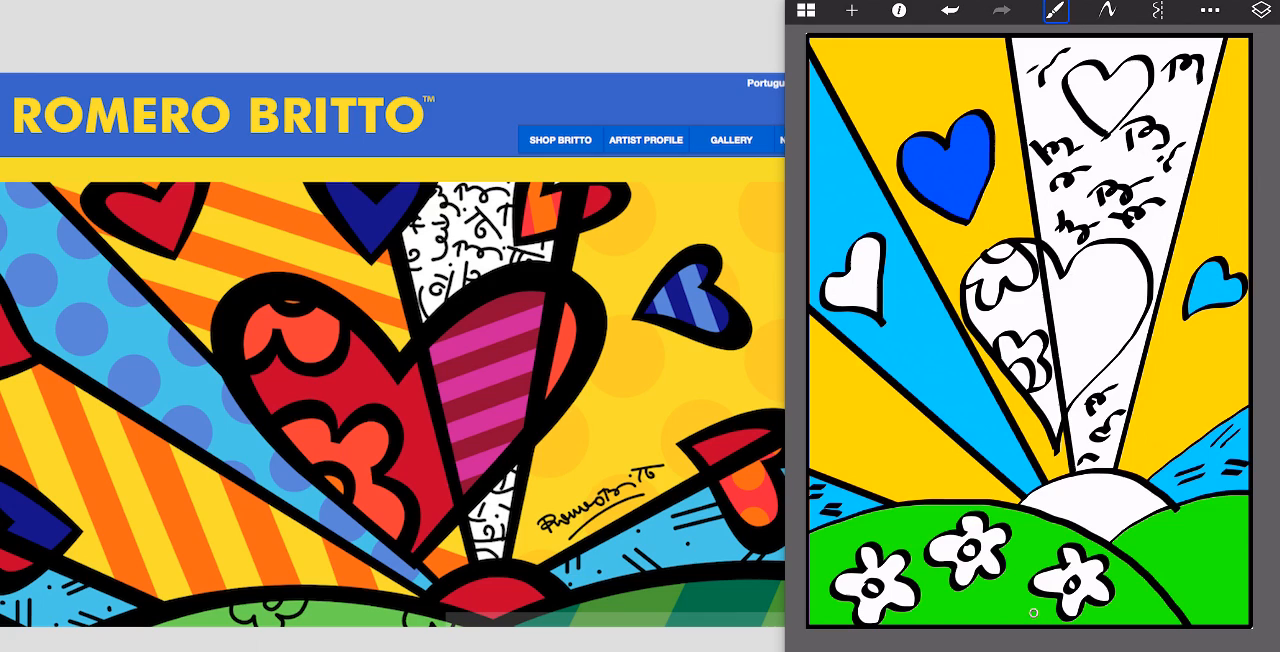
left_click(1054, 11)
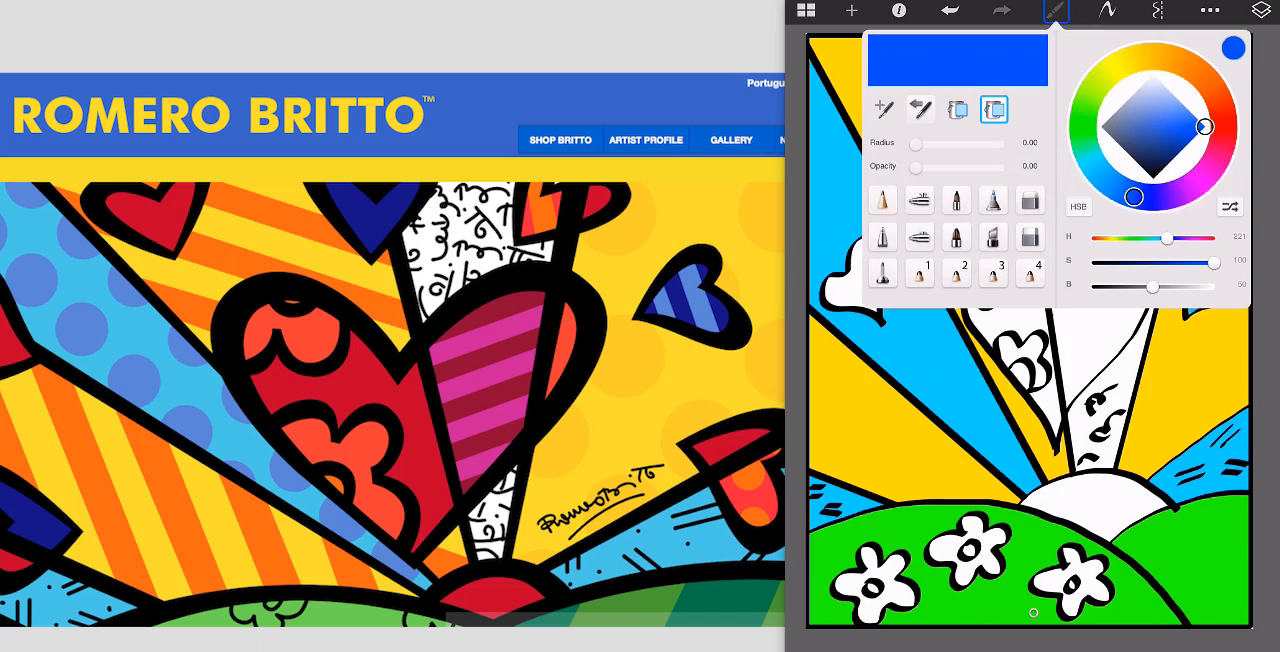
- Fill the small left heart, top heart, big heart's left half and three flowers red, then pick golden yellow
left_click(1055, 11)
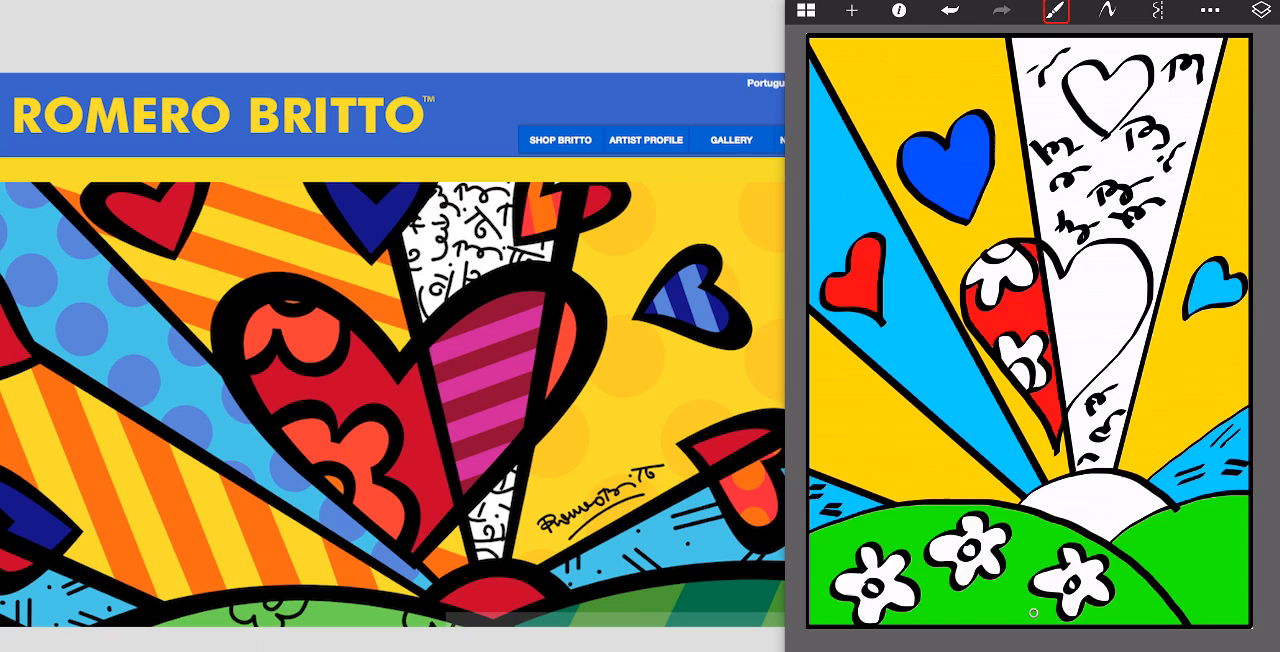
left_click(1105, 105)
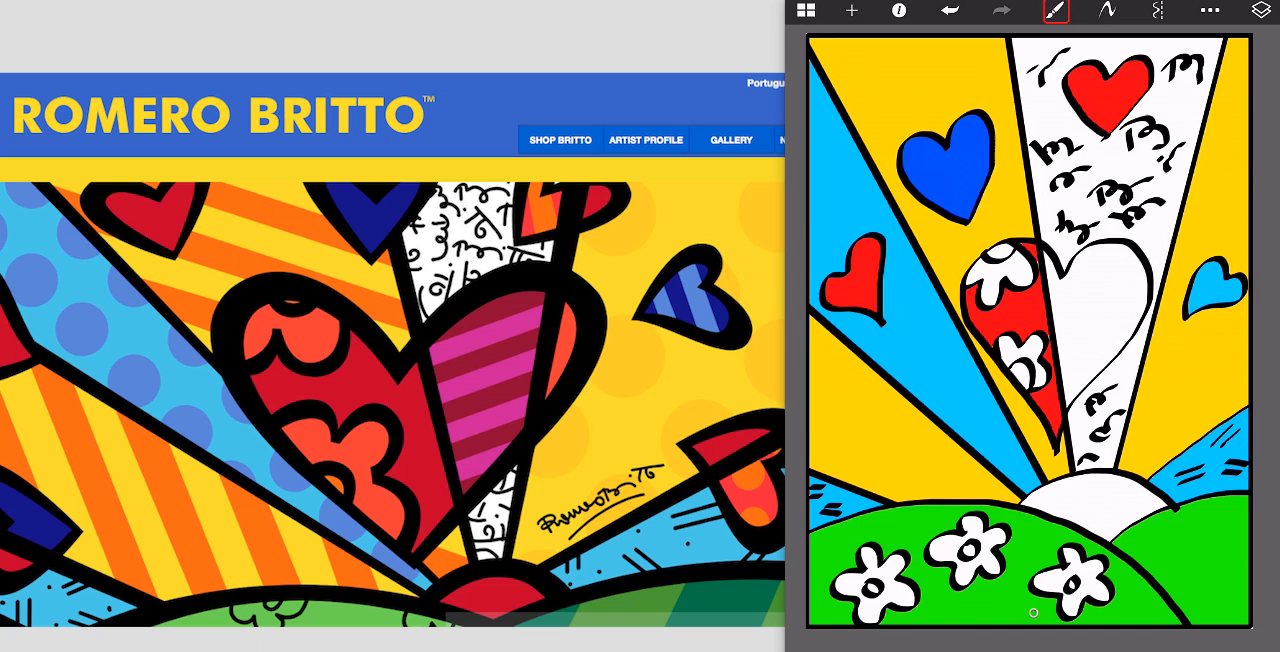
left_click(1055, 11)
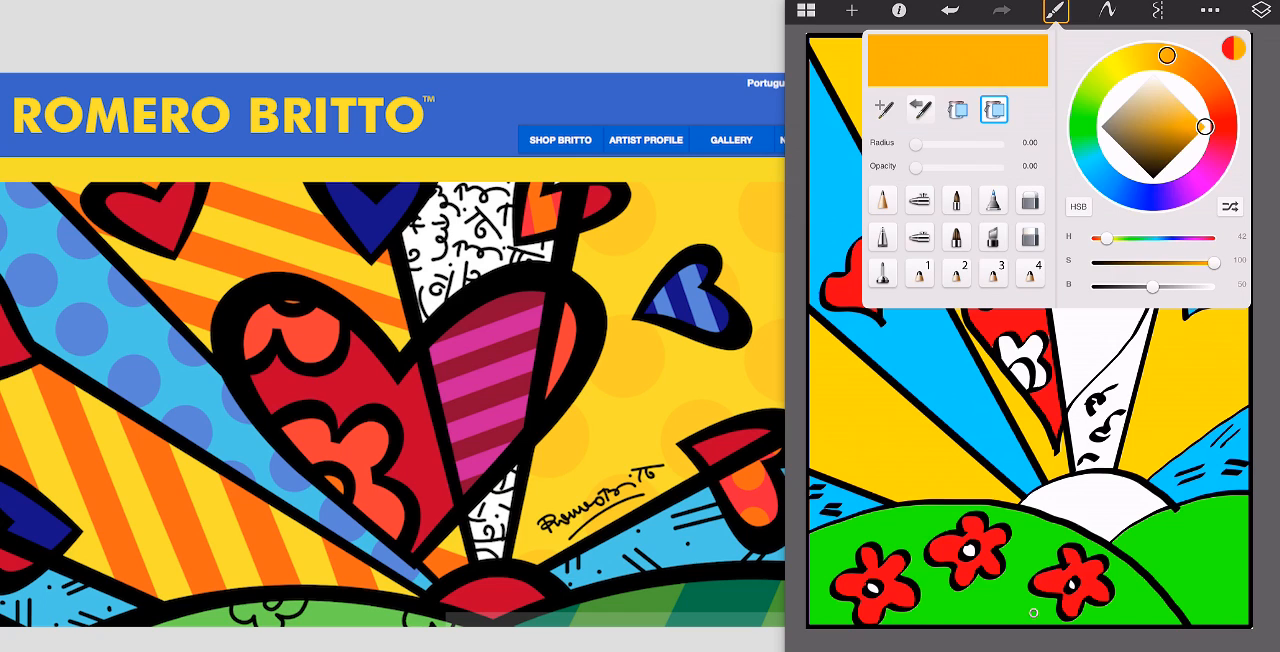
- Paint the big heart's right half golden yellow, then switch the colour to bright pink
left_click(1055, 11)
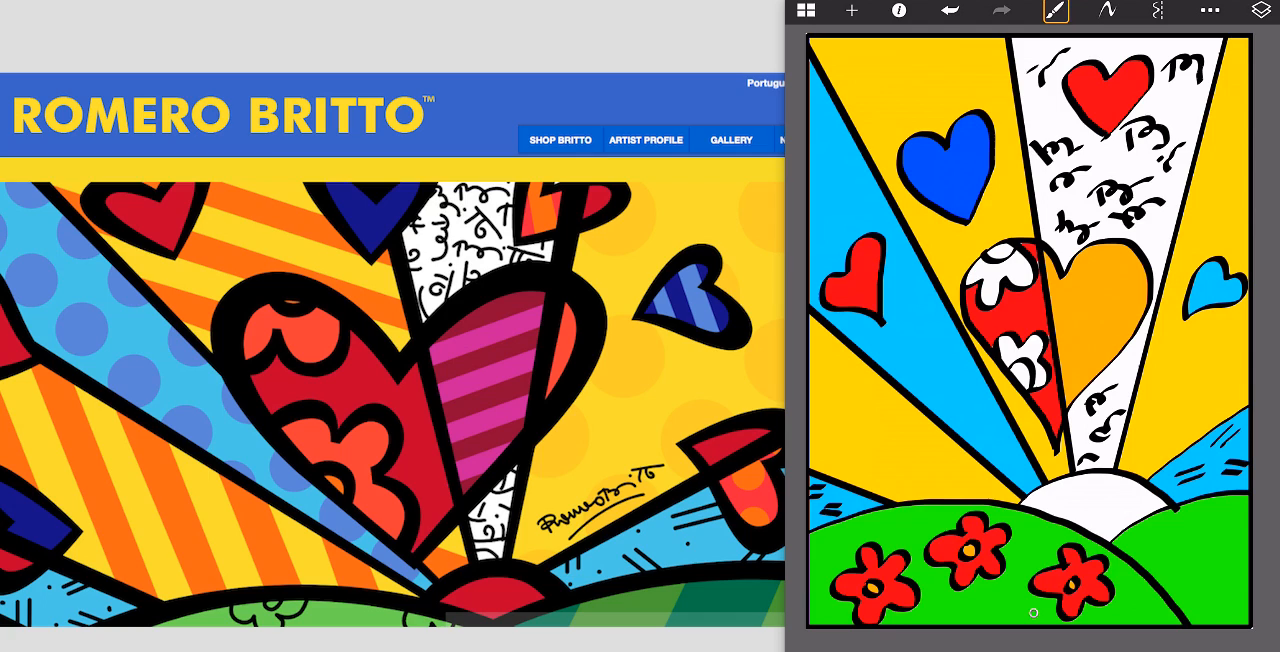
left_click(1055, 11)
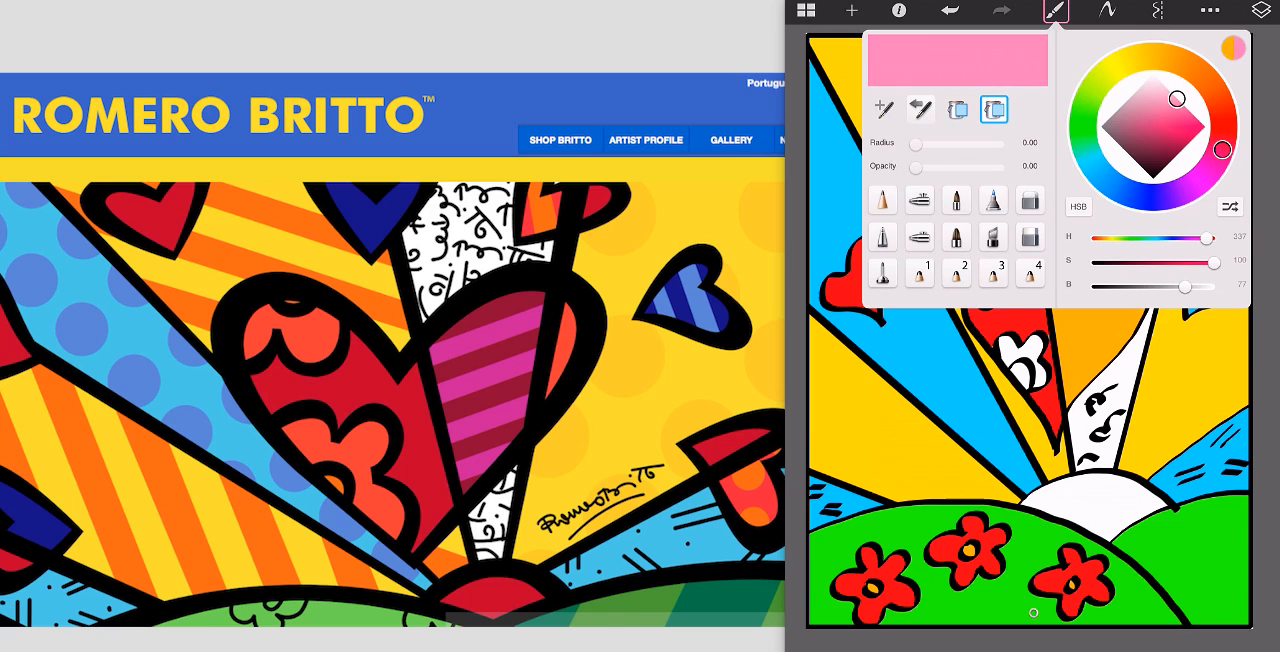
- Stripe the big heart's orange half with pink diagonal lines, then pick orange
left_click(1054, 11)
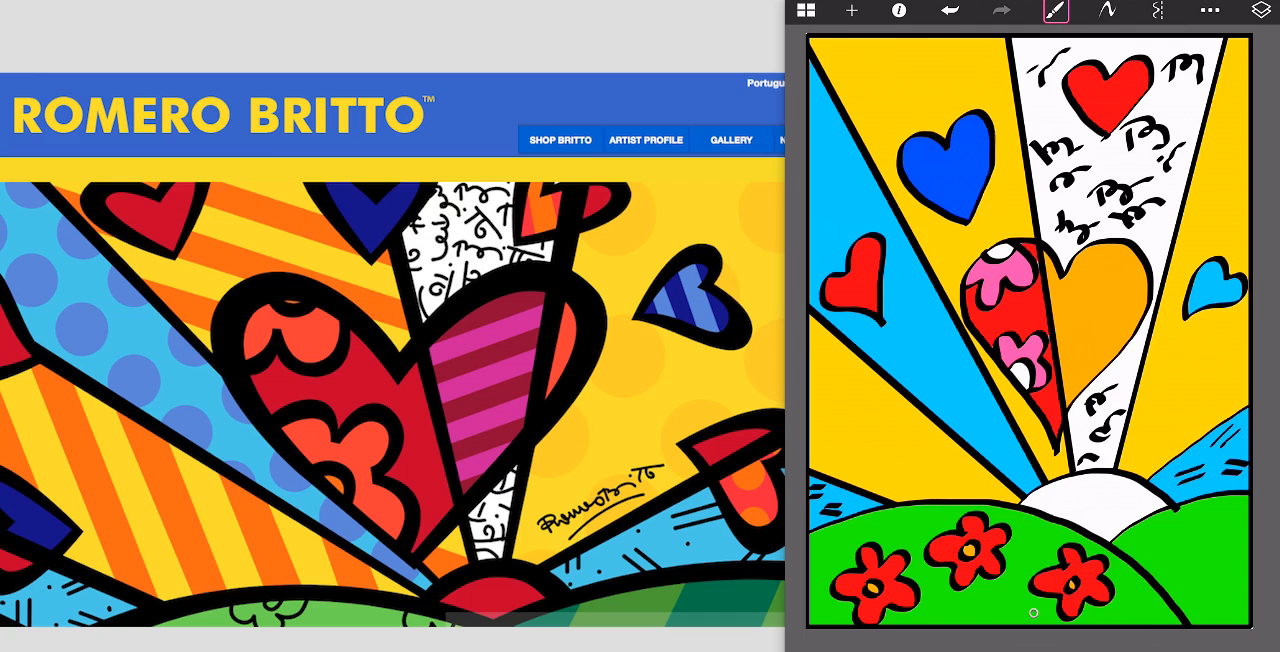
left_click(1054, 11)
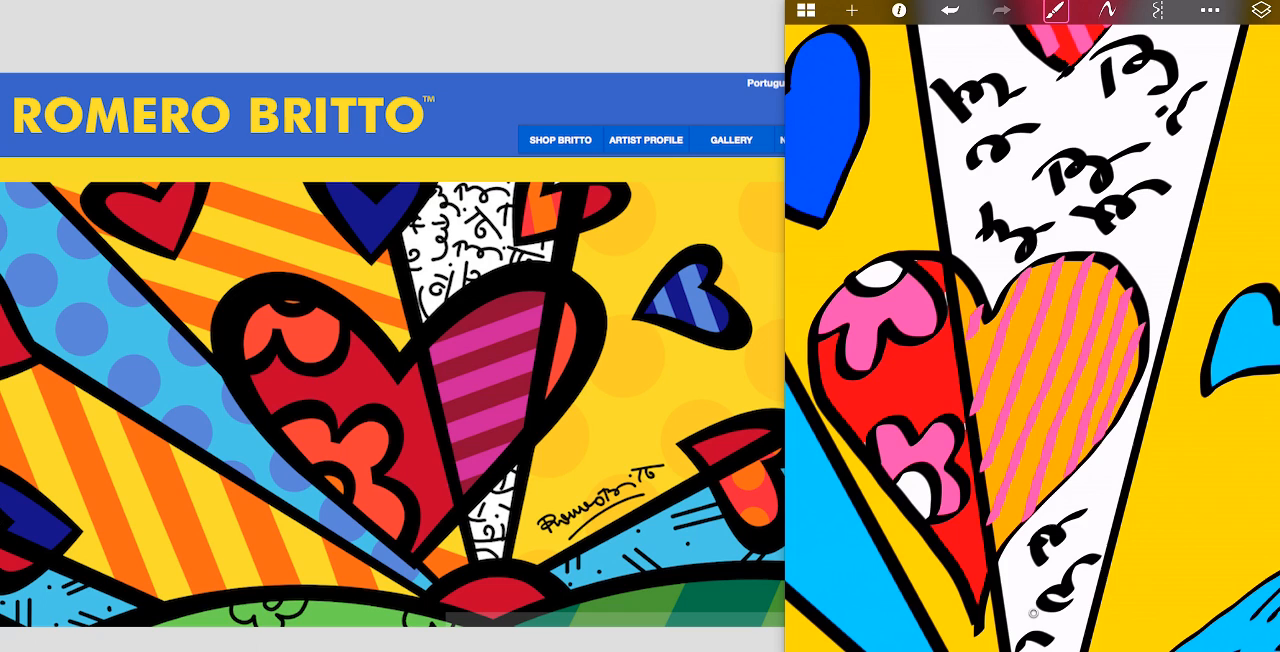
left_click(1054, 11)
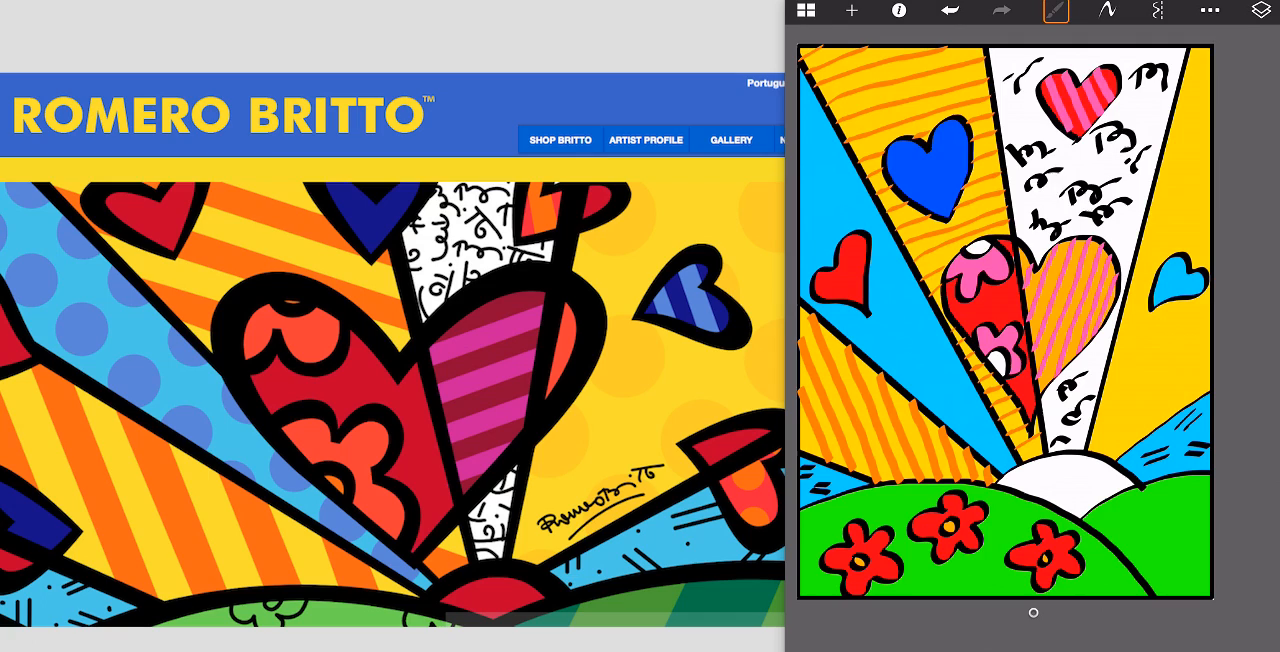
- Paint orange diagonal stripes over both yellow rays and pink stripes on the top red heart
left_click(1055, 11)
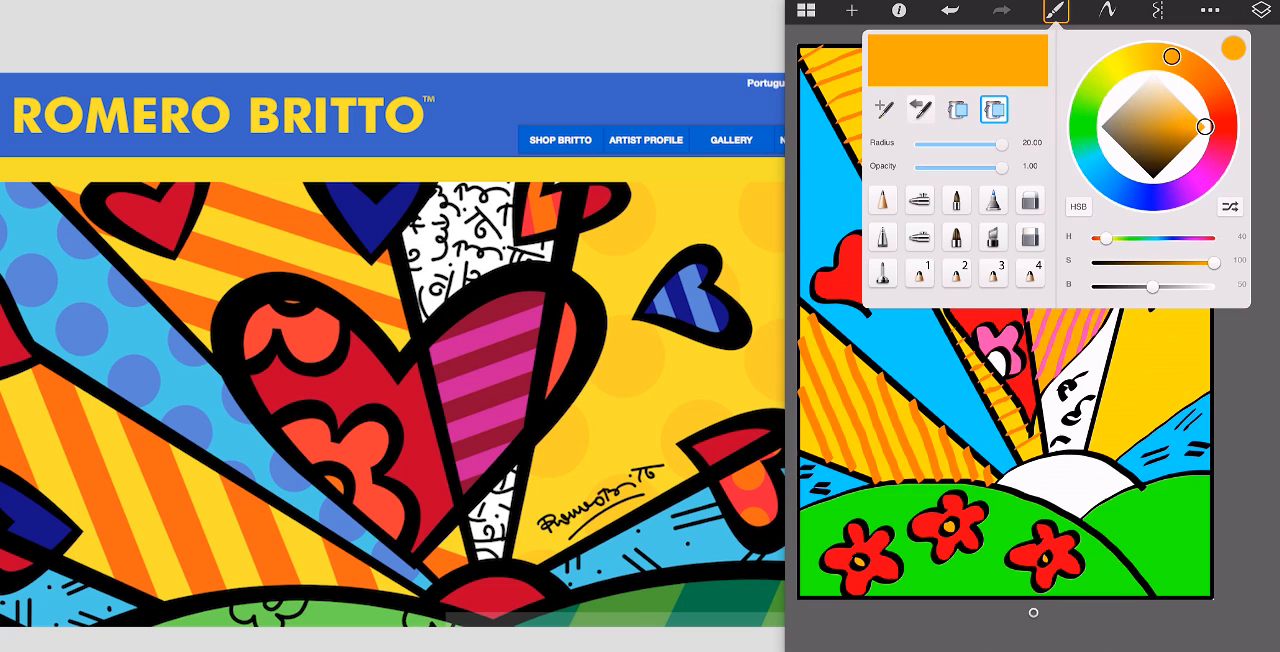
- Fill the sun orange, sign initials bottom right, and close the sketch to the save prompt
left_click(1055, 11)
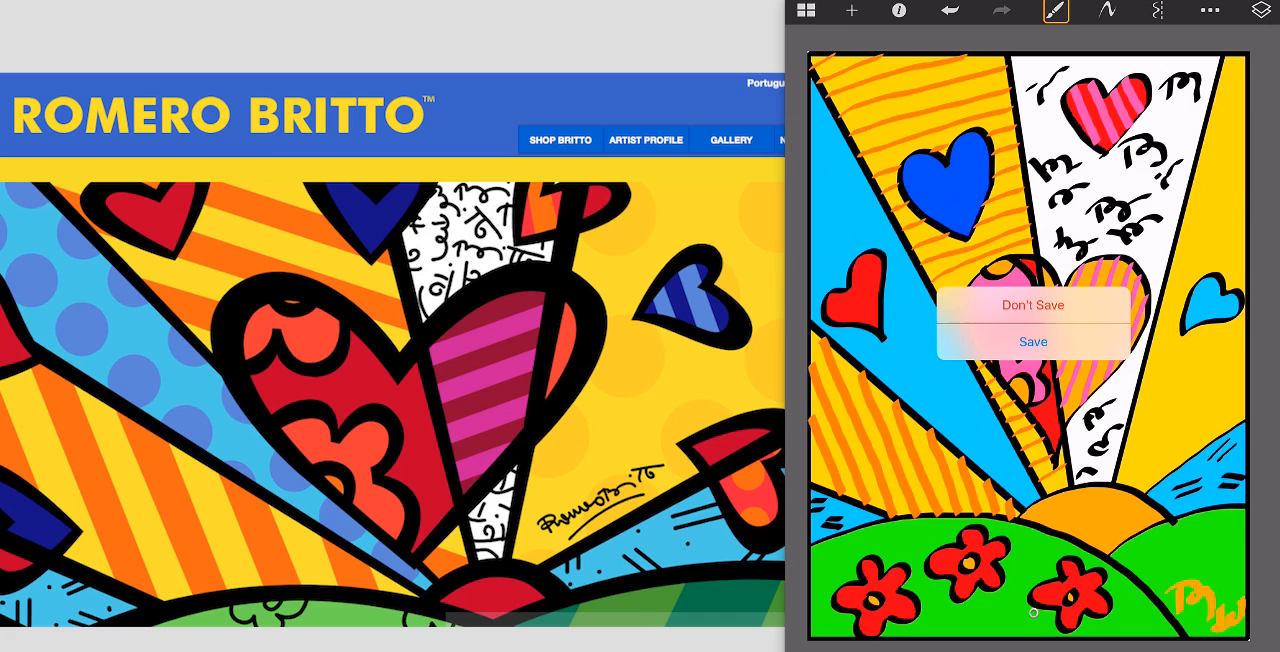
- Save the Britto drawing to My Gallery, select its thumbnail and export it to Showbie
left_click(1032, 305)
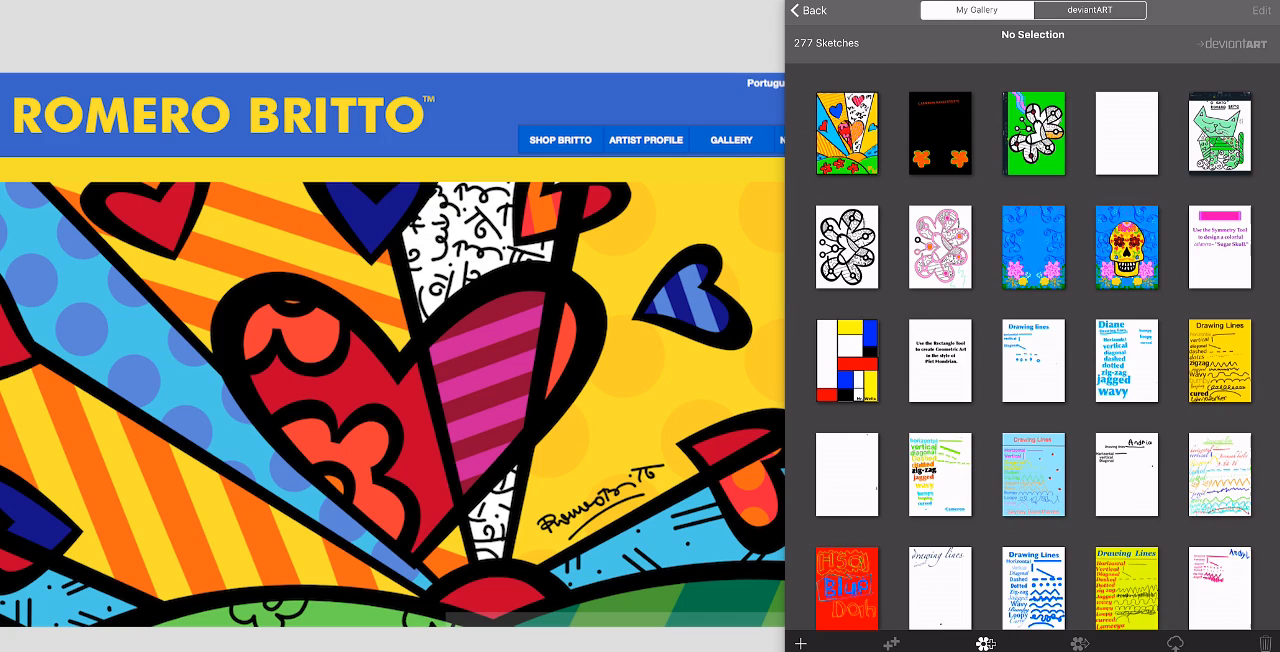
left_click(846, 132)
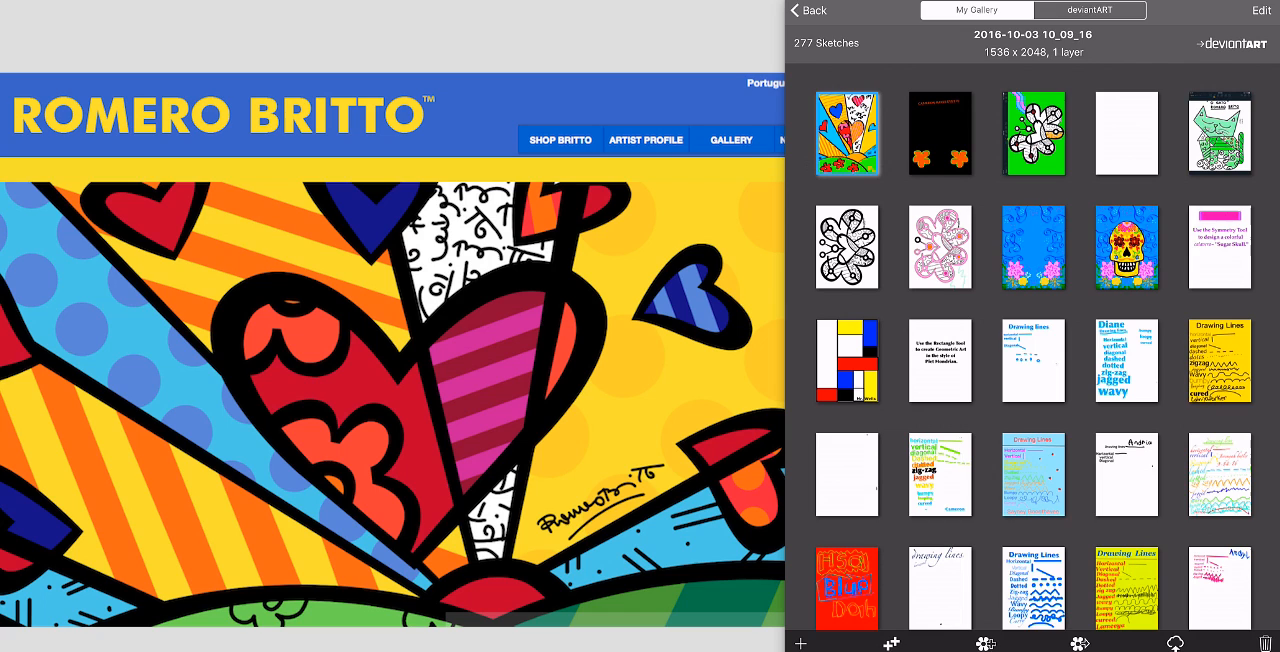
key("home")
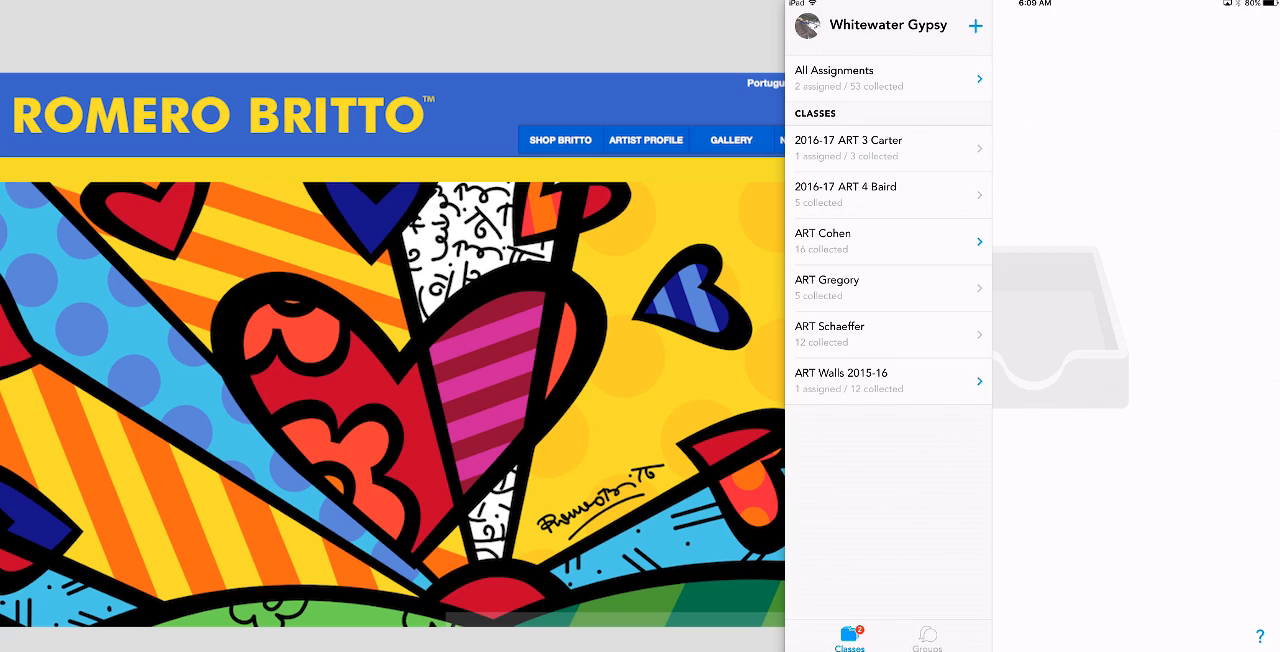
left_click(888, 147)
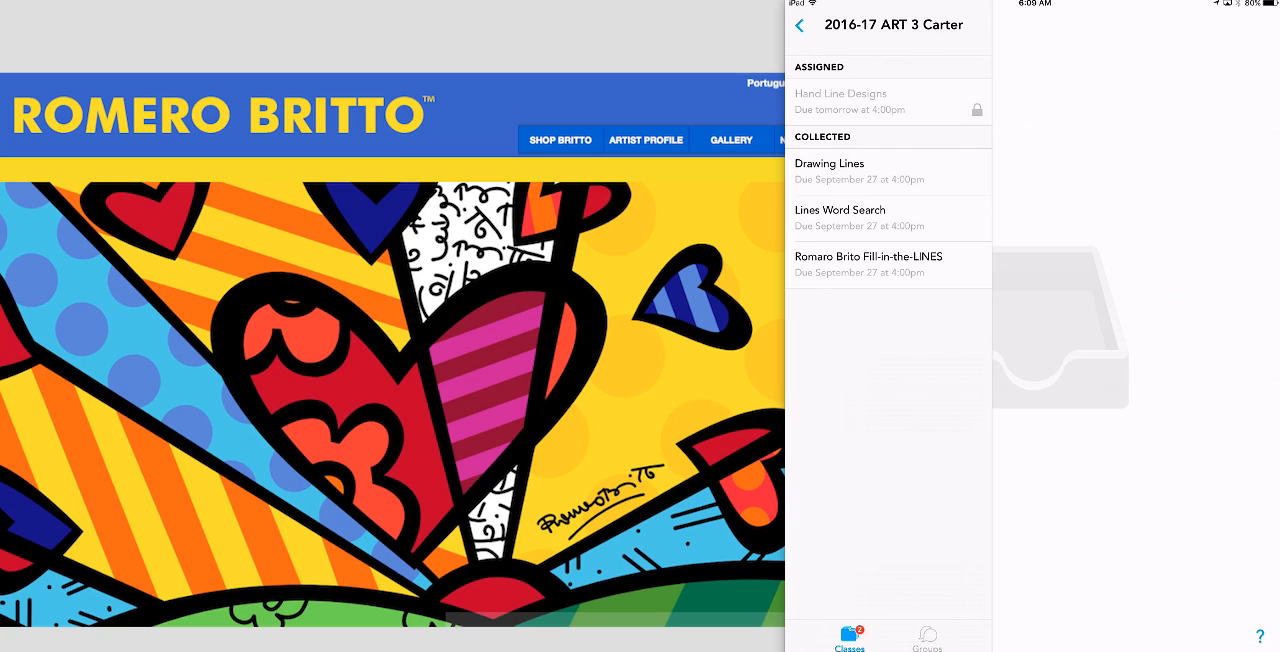
left_click(868, 256)
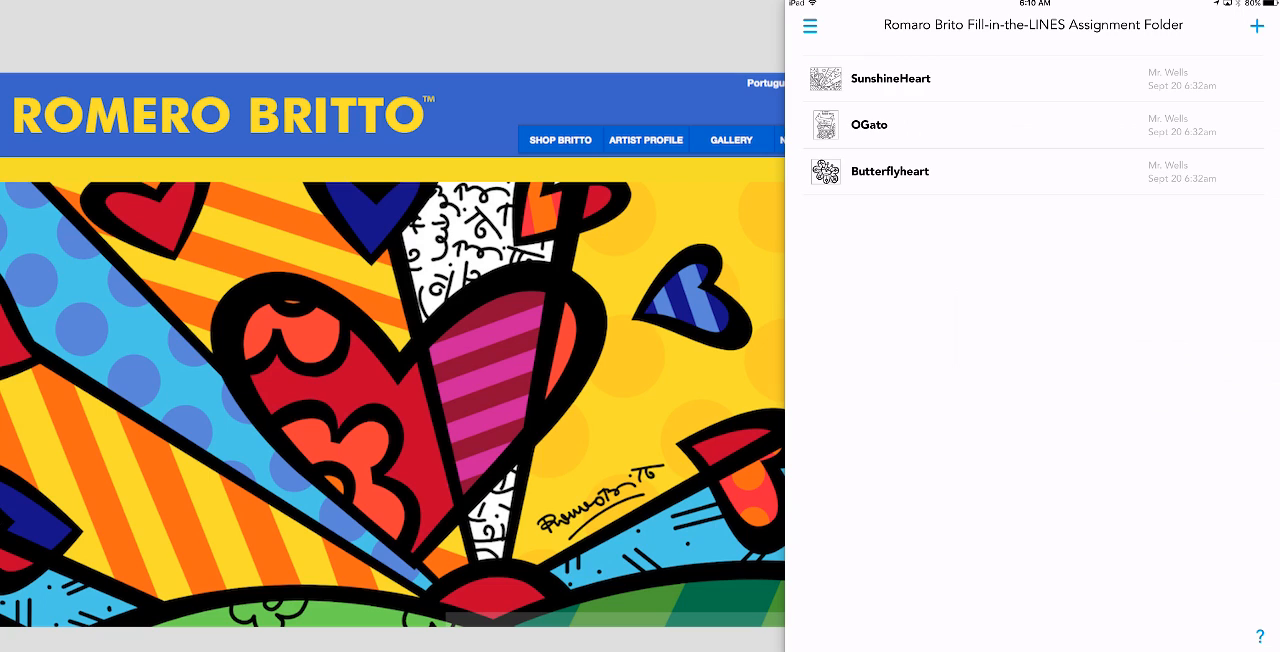
left_click(1256, 25)
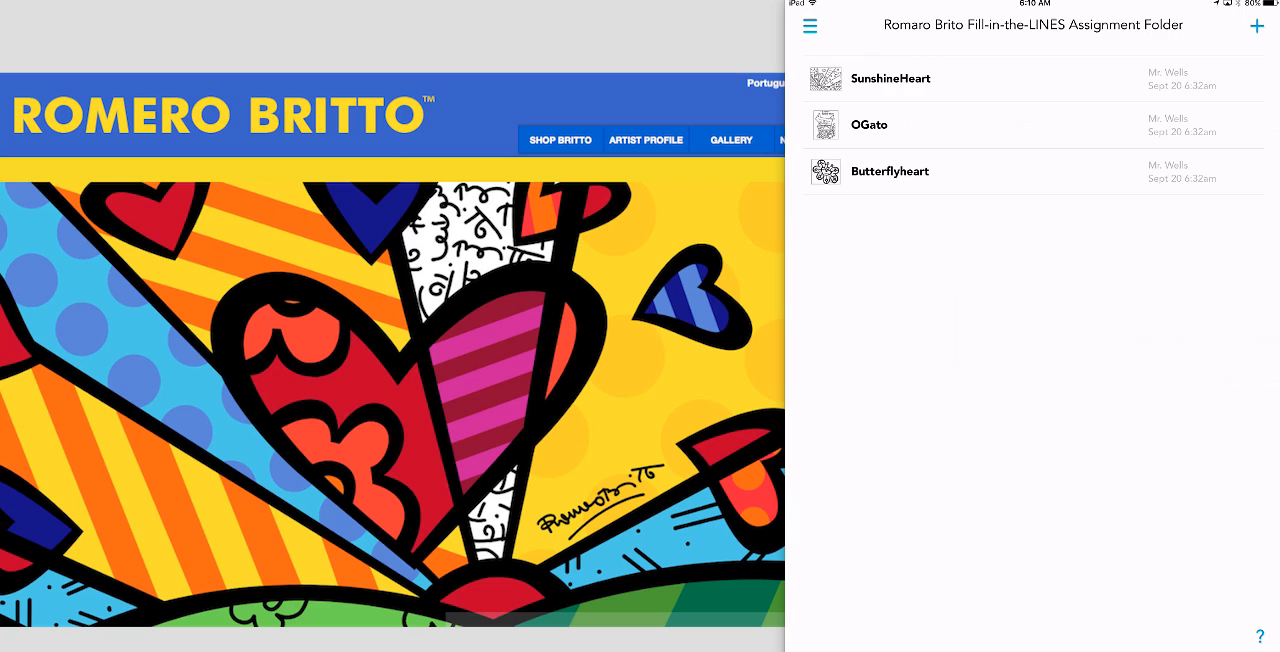